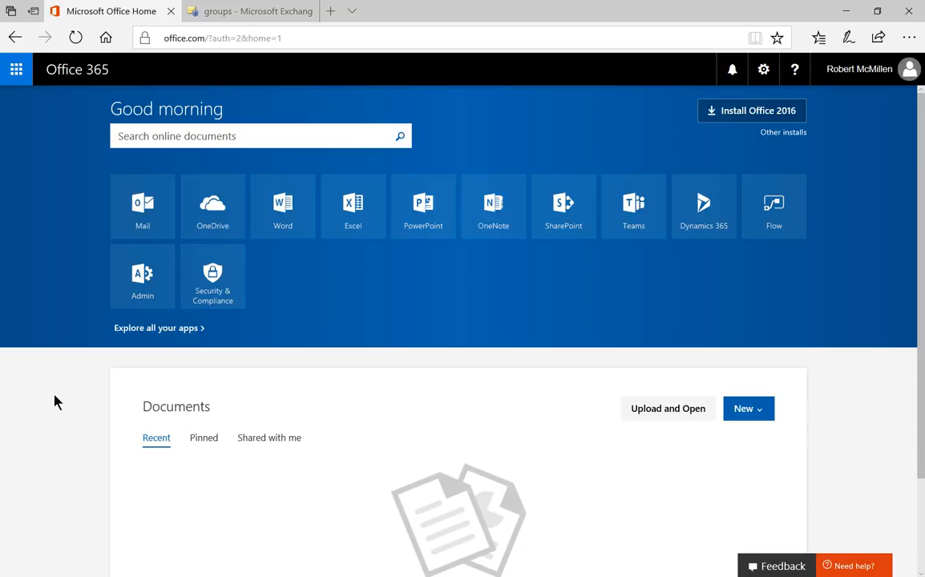
{"action": "mouse_move", "coordinate": [73, 378]}
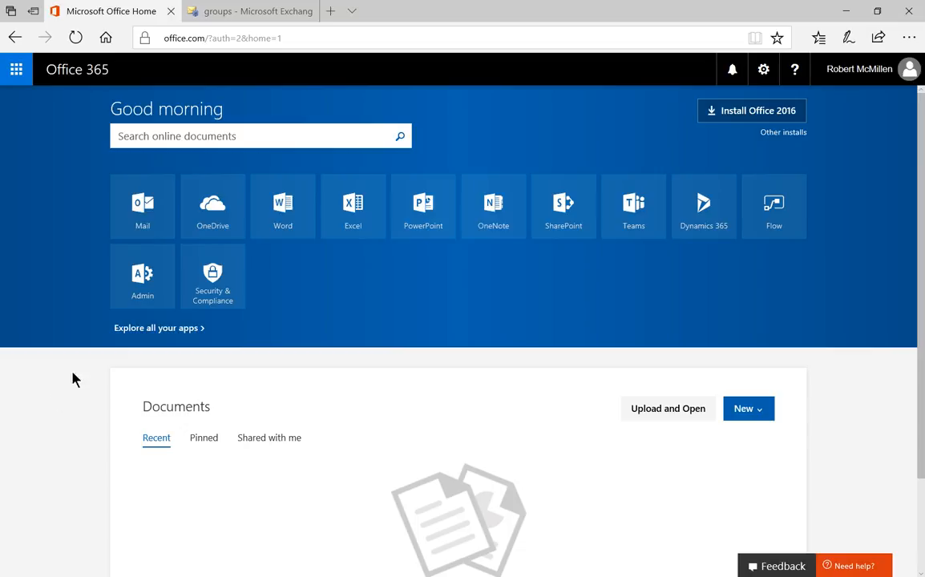
Go from the Office 365 home page into the Admin center.
{"action": "left_click", "coordinate": [141, 276]}
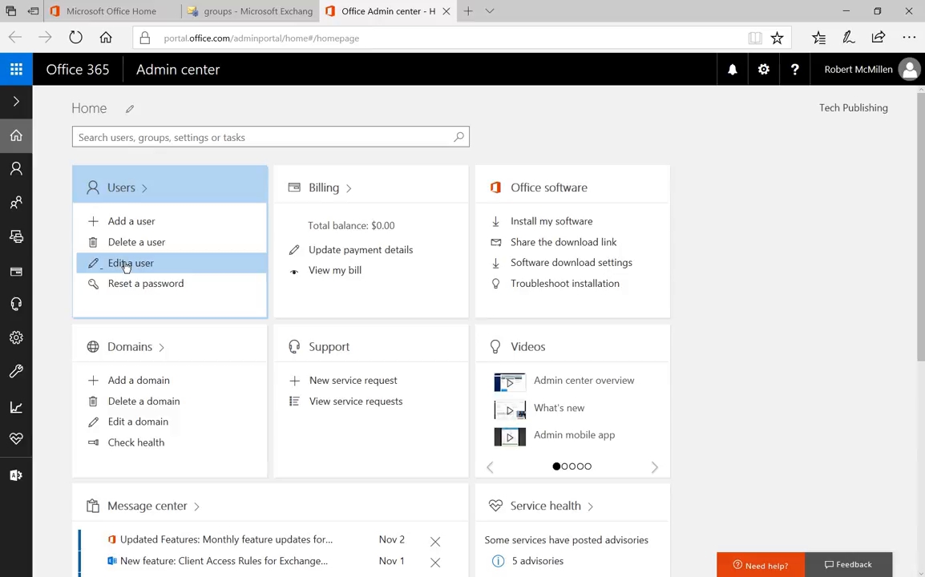
{"action": "left_click", "coordinate": [129, 263]}
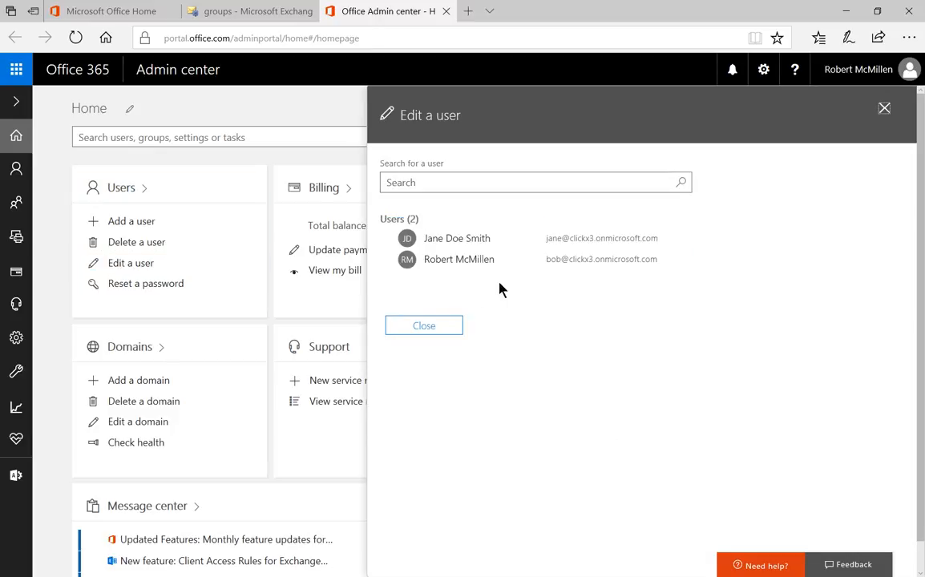
{"action": "left_click", "coordinate": [455, 237]}
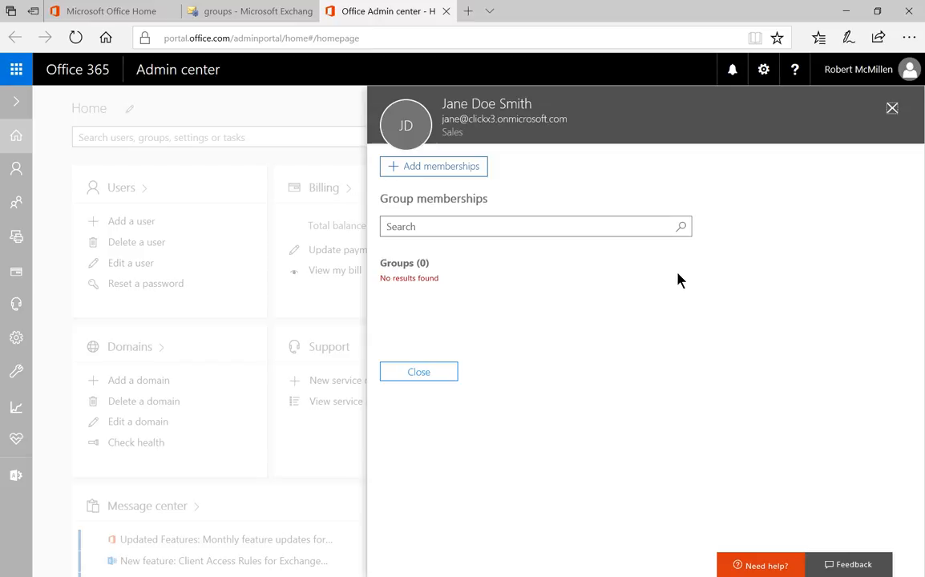
Add the Accountants group to Jane Doe Smith's memberships and save it.
{"action": "left_click", "coordinate": [433, 165]}
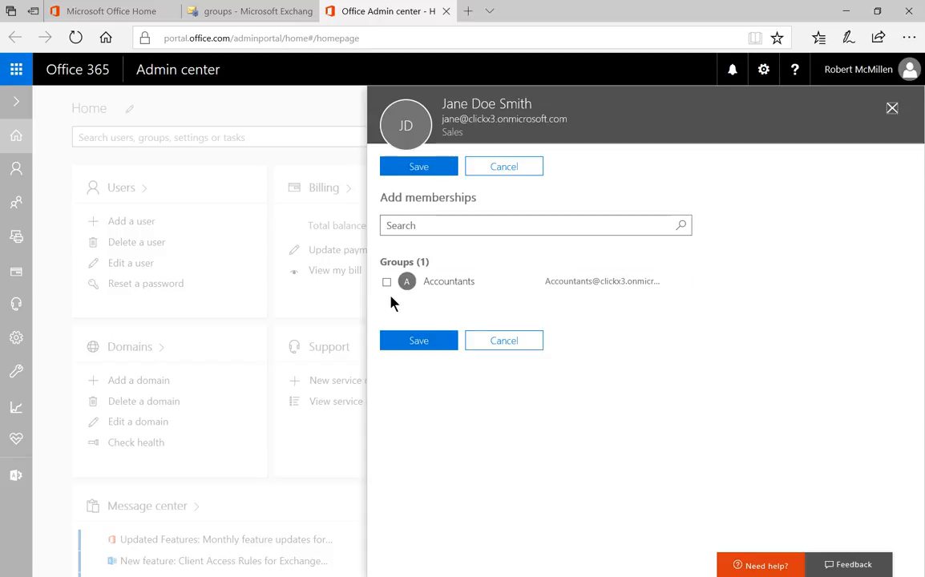
{"action": "left_click", "coordinate": [388, 282]}
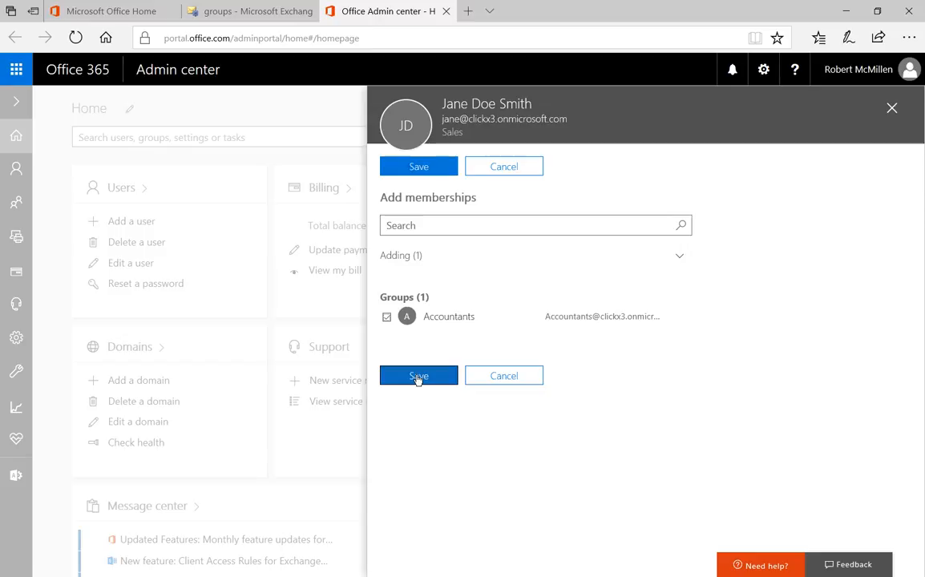
{"action": "left_click", "coordinate": [417, 375]}
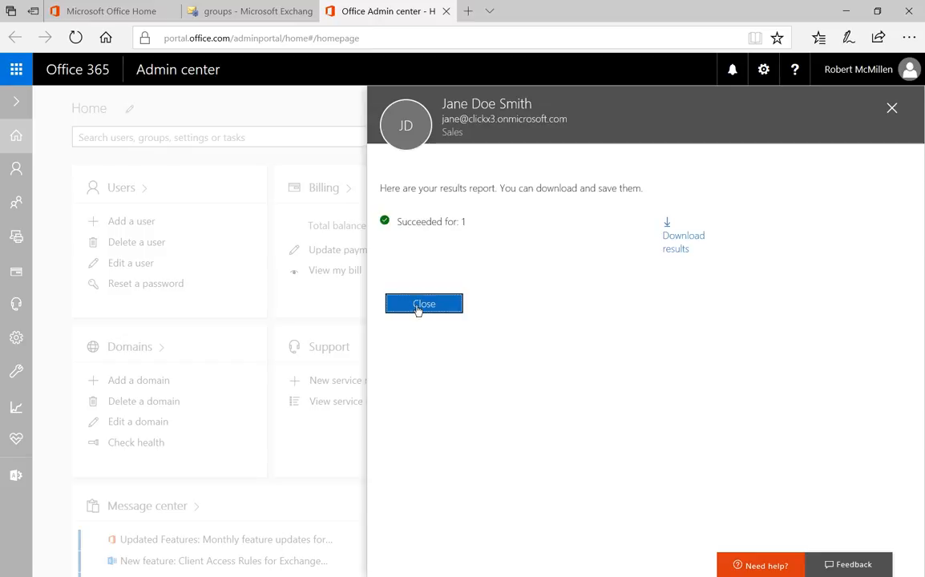
Dismiss the results report, verify Accountants on Jane's details, and close back to home.
{"action": "left_click", "coordinate": [423, 305]}
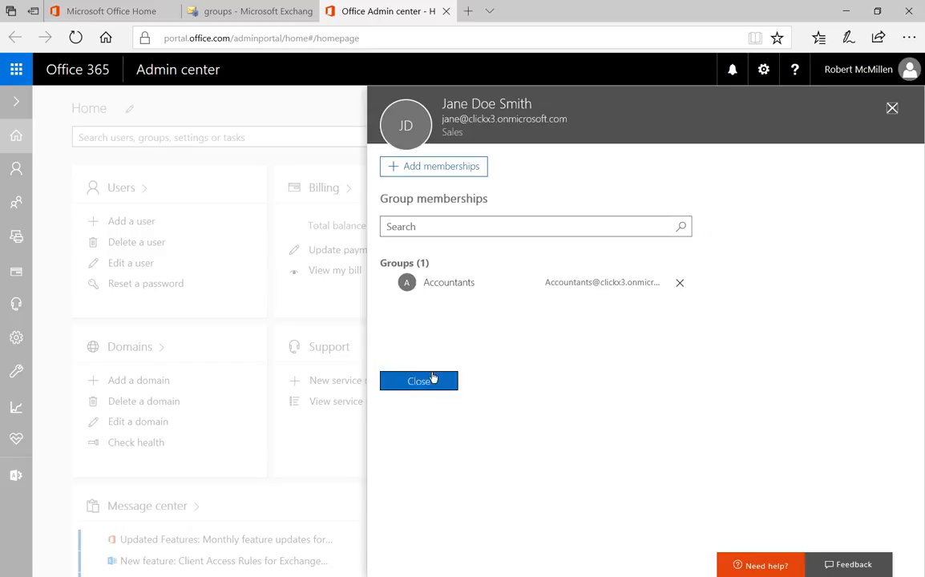
{"action": "left_click", "coordinate": [419, 381]}
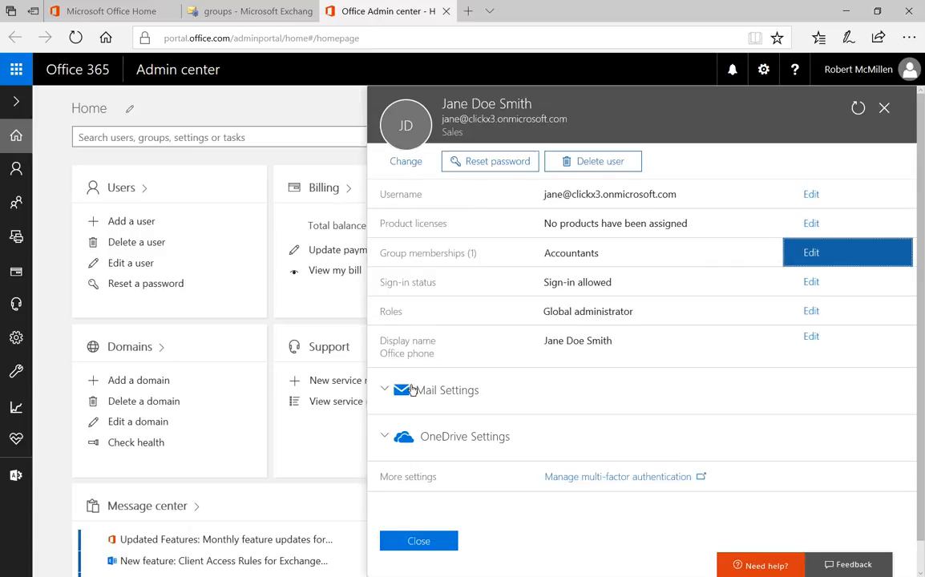
{"action": "mouse_move", "coordinate": [423, 283]}
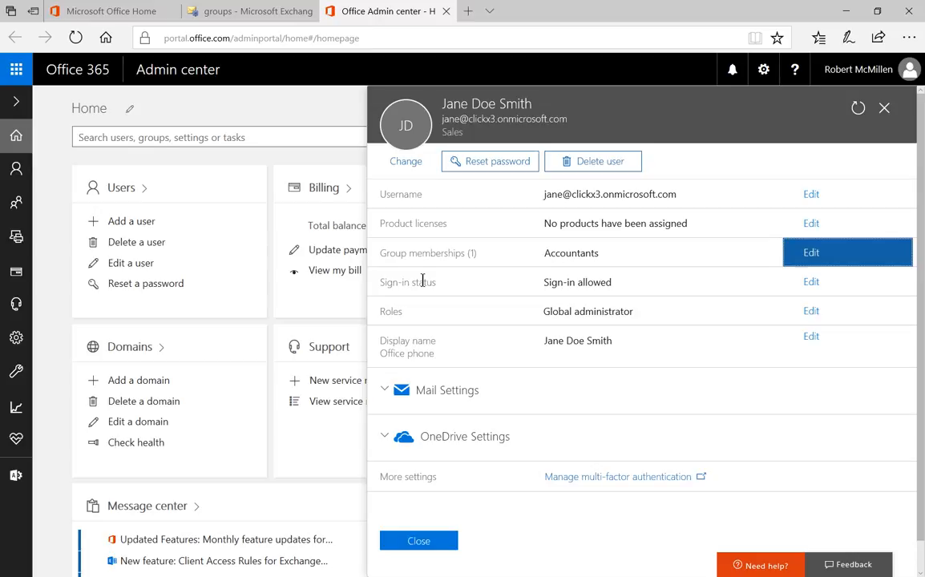
{"action": "mouse_move", "coordinate": [419, 542]}
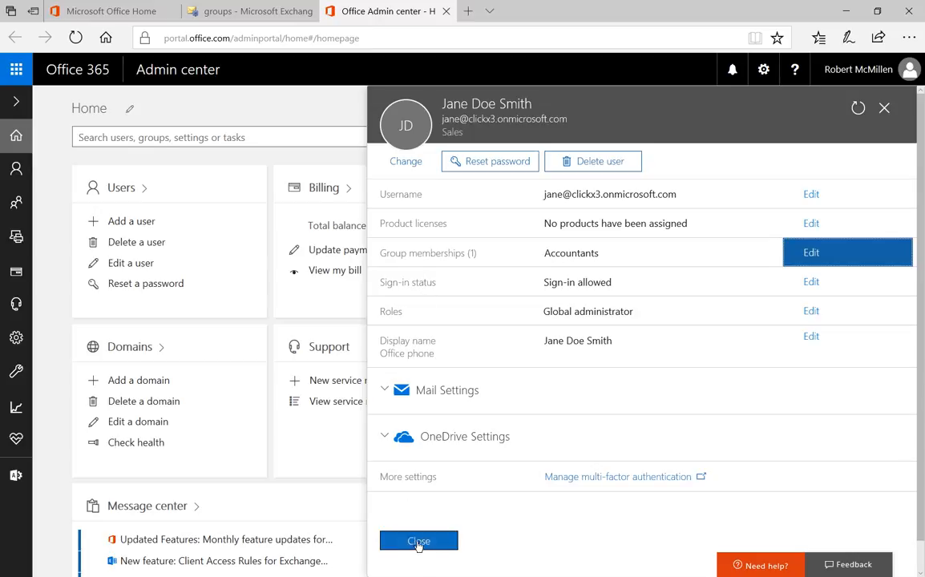
{"action": "left_click", "coordinate": [418, 542]}
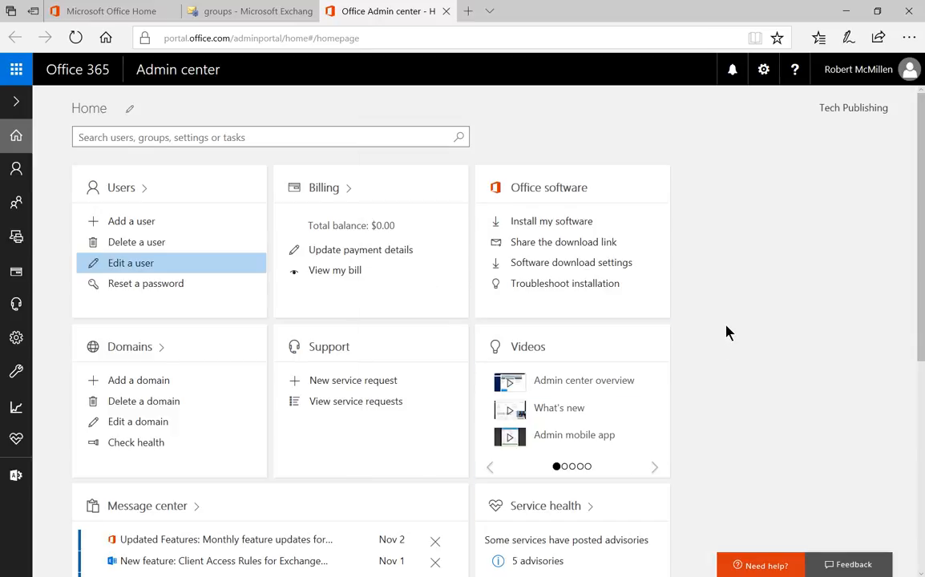